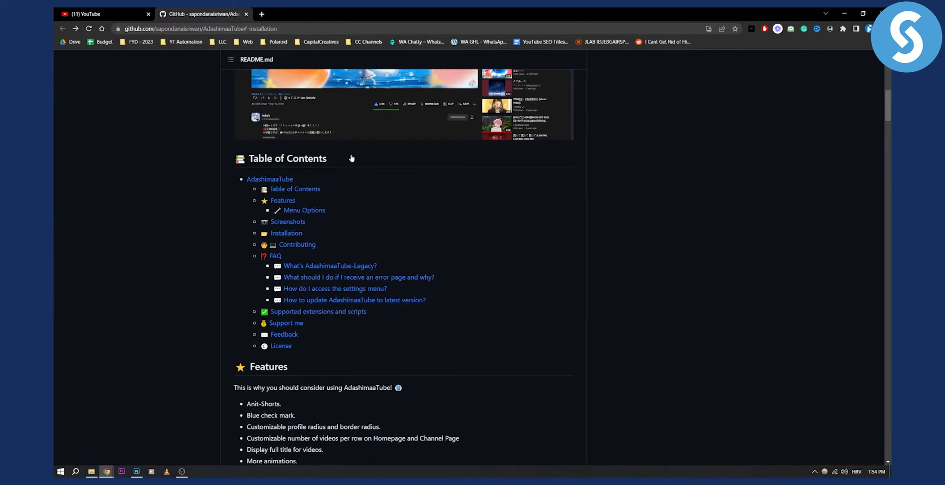
Scroll to the README header showing the AdashimaaTube title, description and preview screenshot
scroll(up, 3)
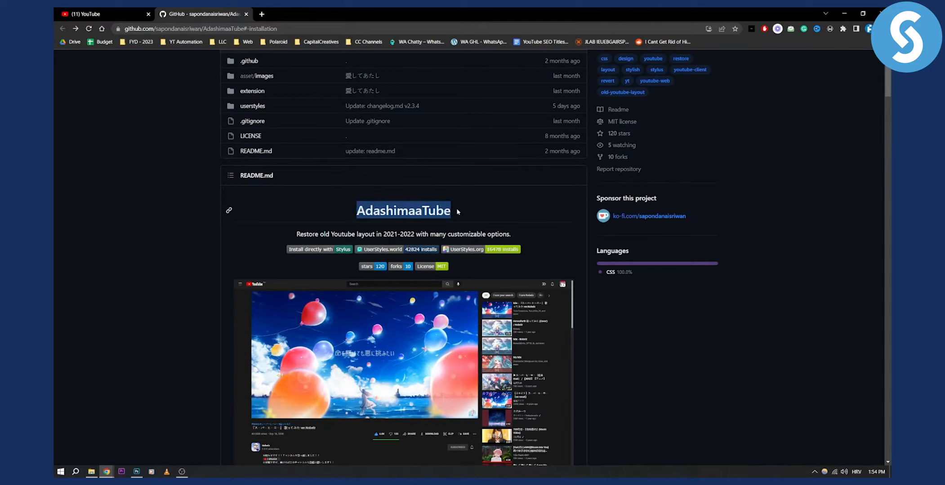
mouse_move(234, 231)
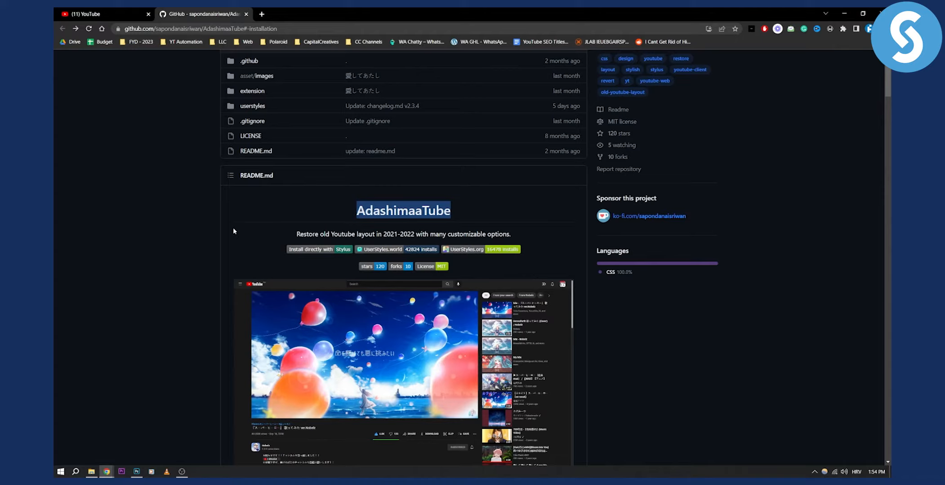
scroll(down, 3)
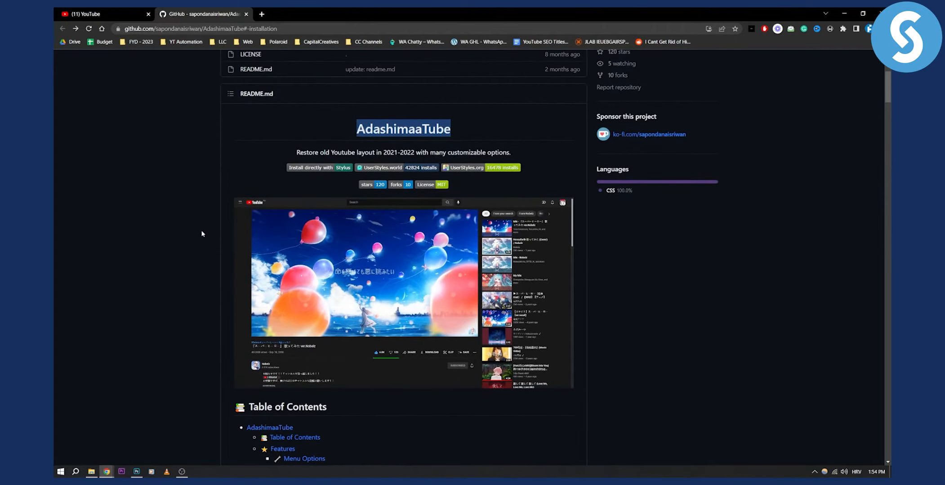
mouse_move(203, 230)
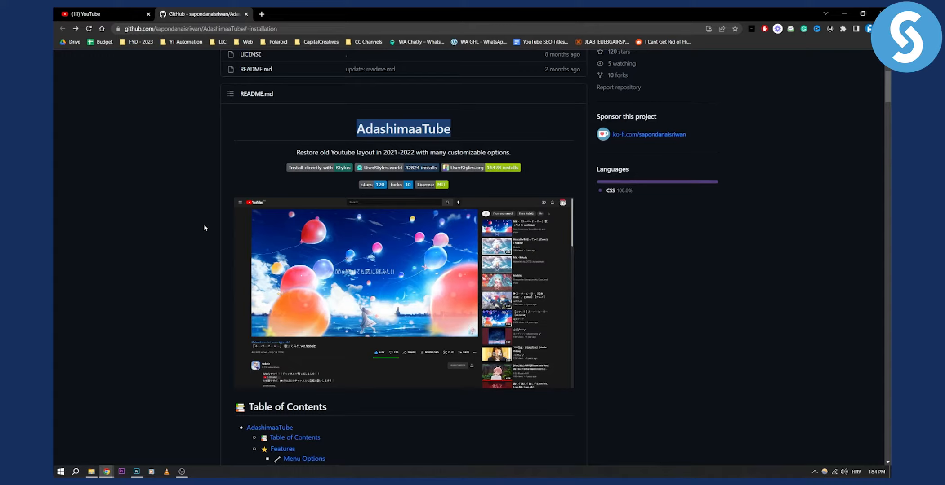
mouse_move(198, 206)
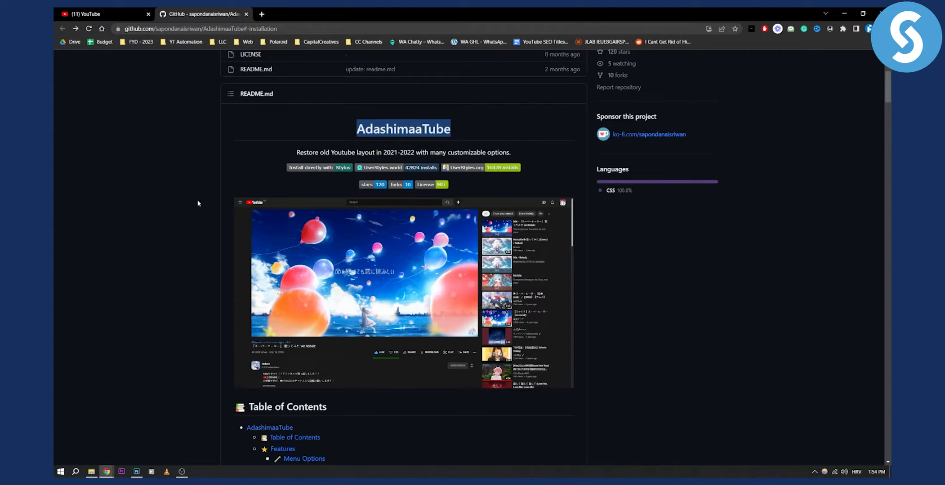
Scroll through the Features list and the Menu Options panel with its videos-per-row setting
scroll(down, 3)
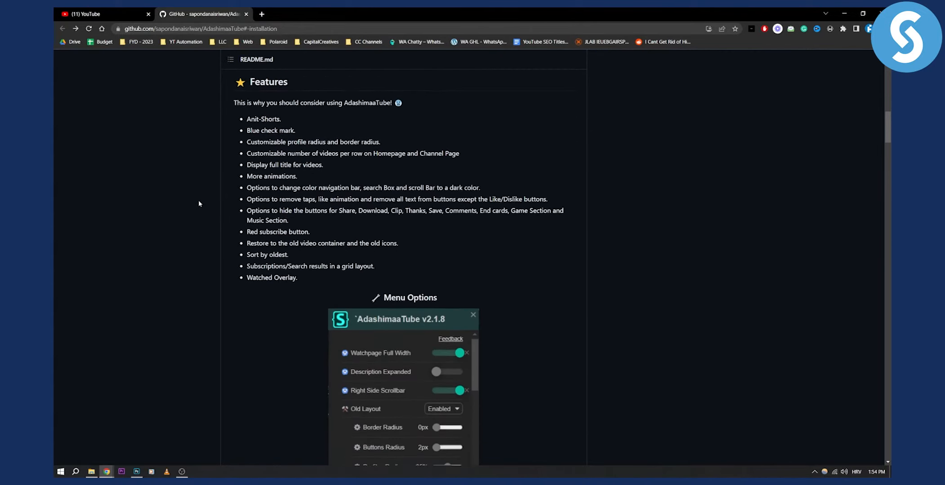
scroll(down, 3)
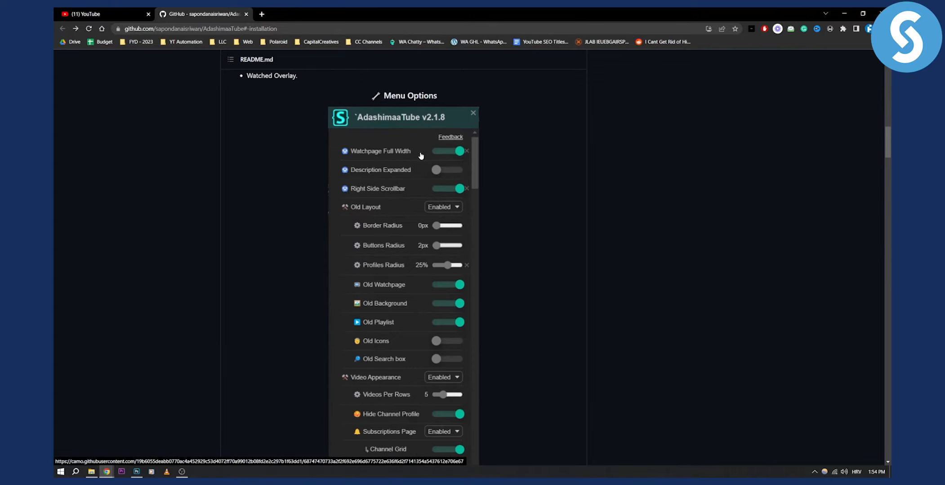
scroll(down, 3)
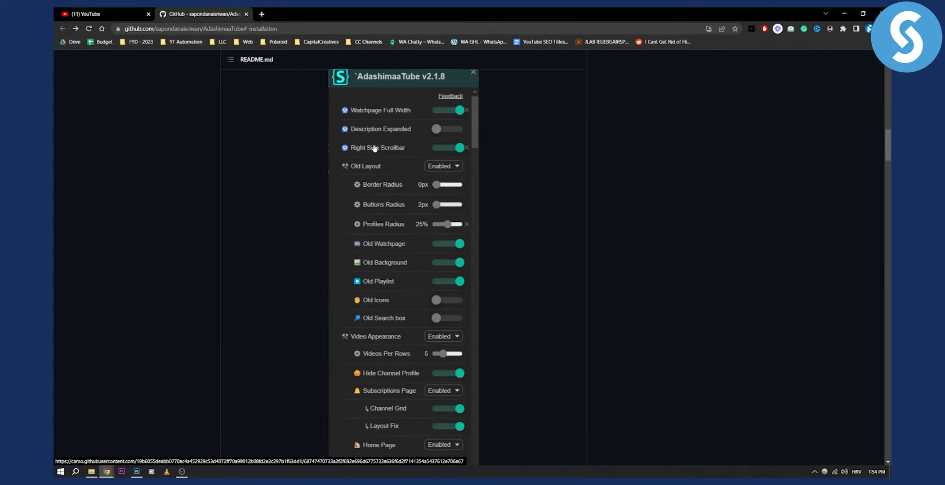
scroll(down, 3)
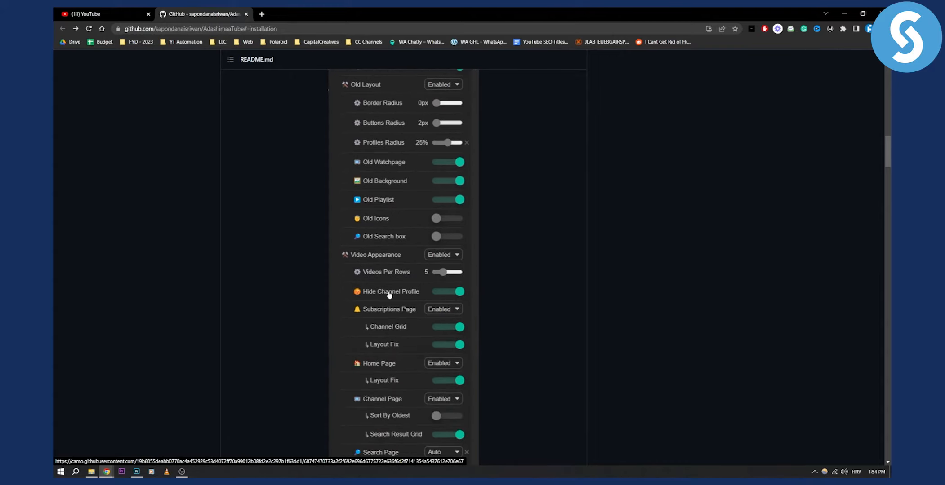
mouse_move(394, 272)
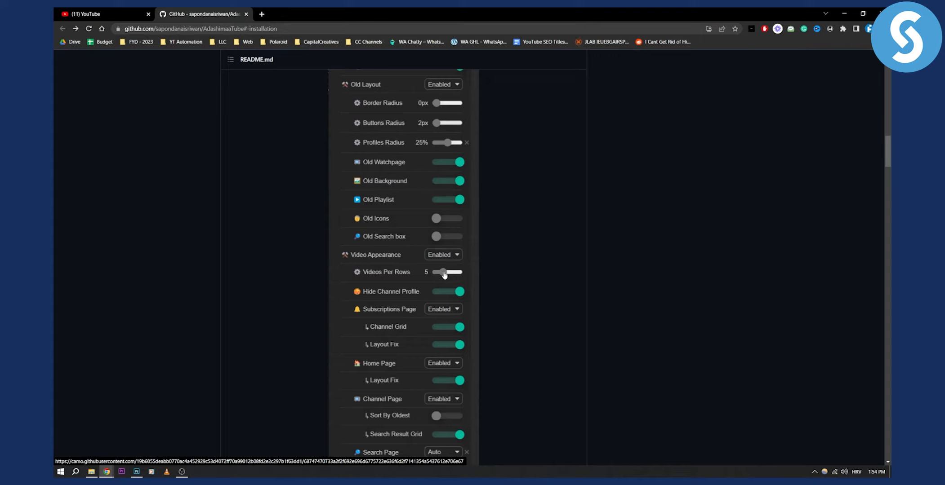
mouse_move(487, 276)
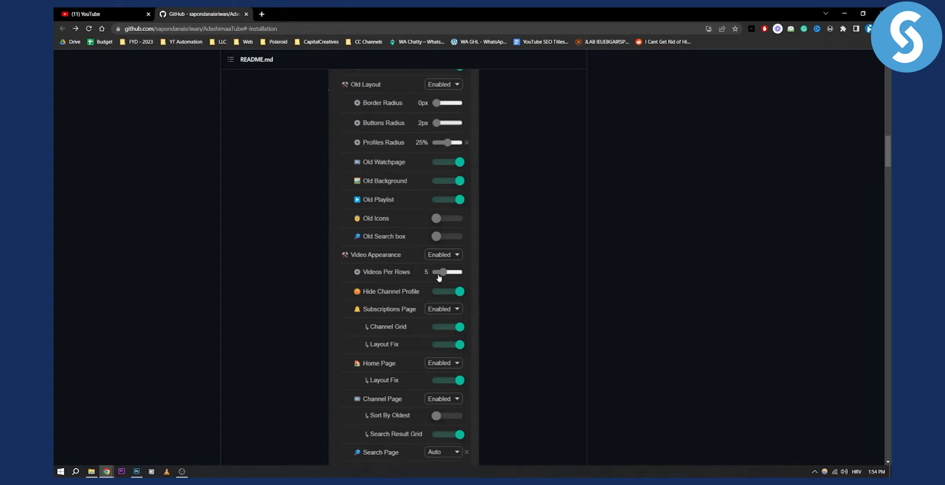
Scroll past the before/after screenshots down to the Installation section requiring Stylus
scroll(down, 3)
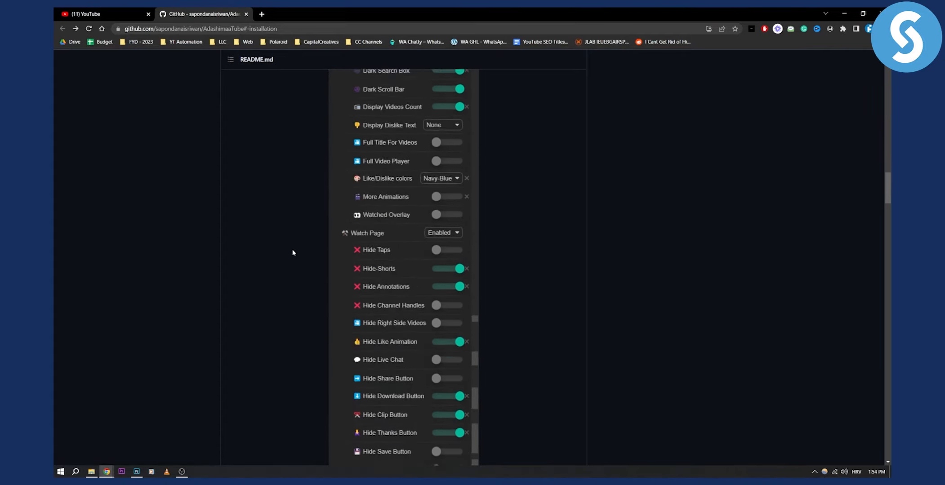
scroll(down, 3)
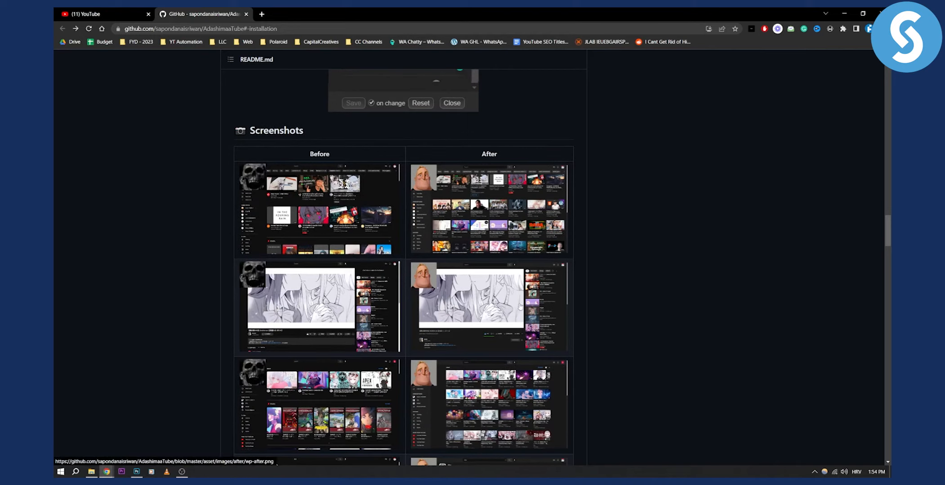
scroll(down, 3)
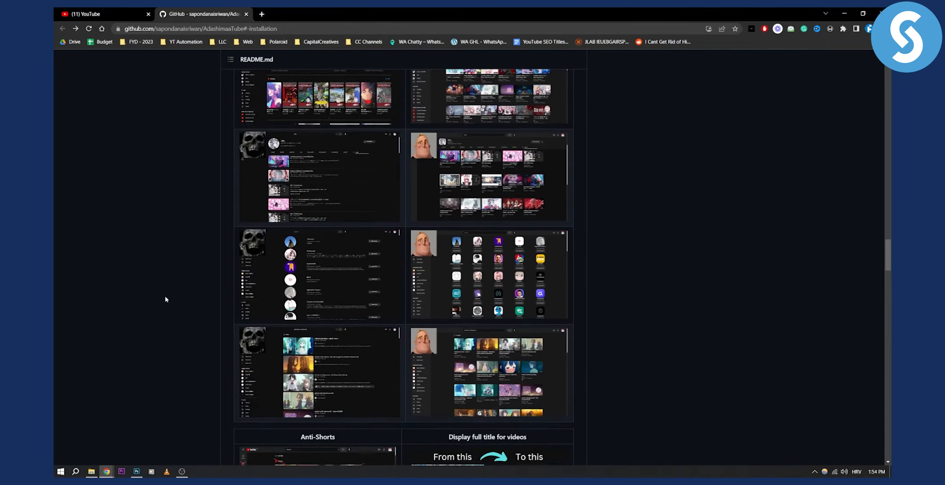
scroll(down, 3)
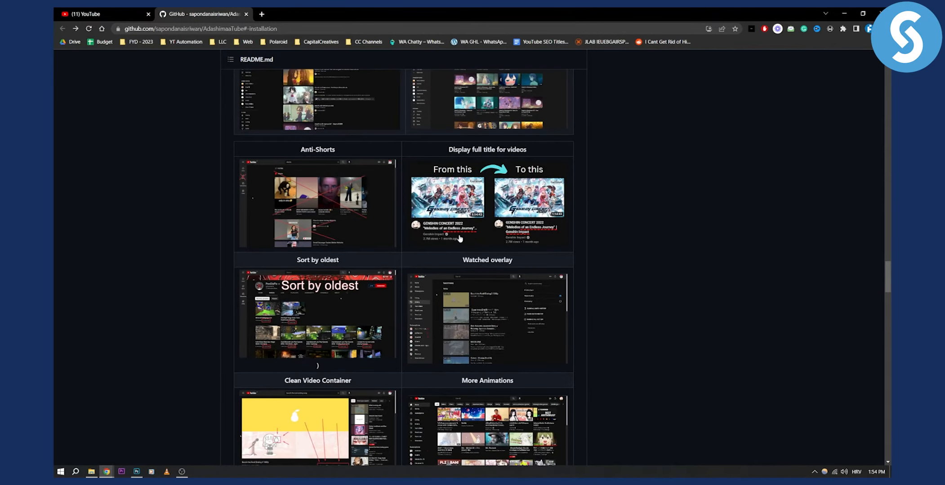
scroll(down, 3)
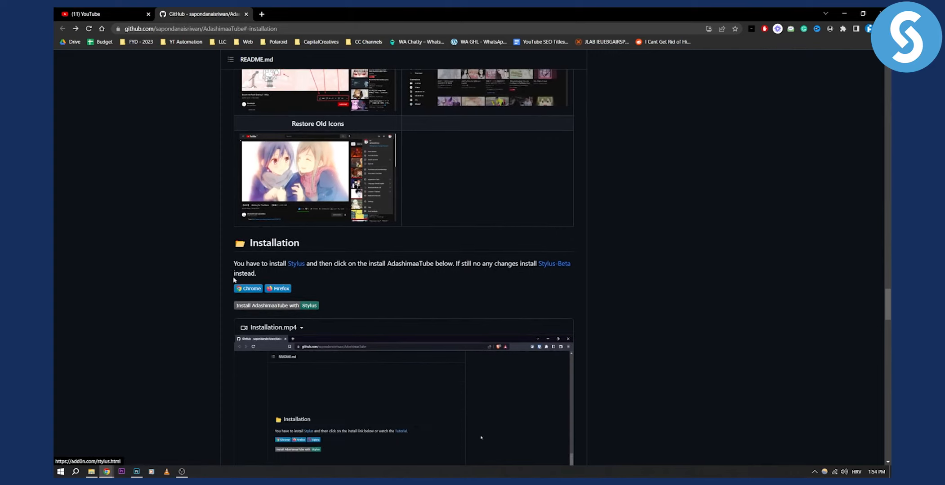
Play the Installation.mp4 demo video and scroll to the Firefox setup steps
scroll(down, 3)
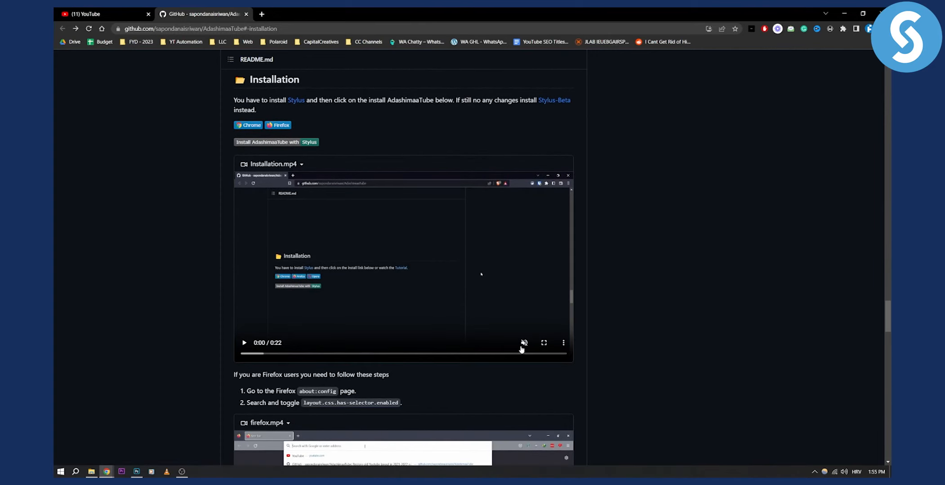
click(244, 342)
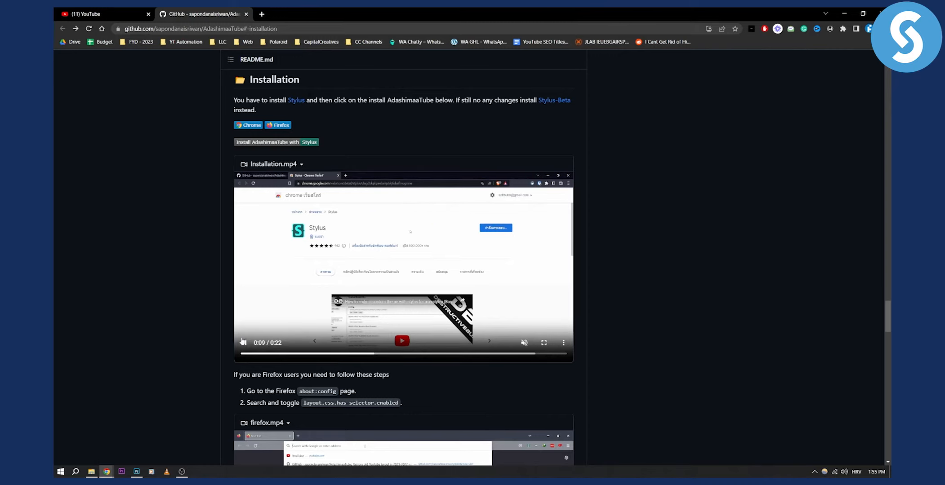
scroll(down, 3)
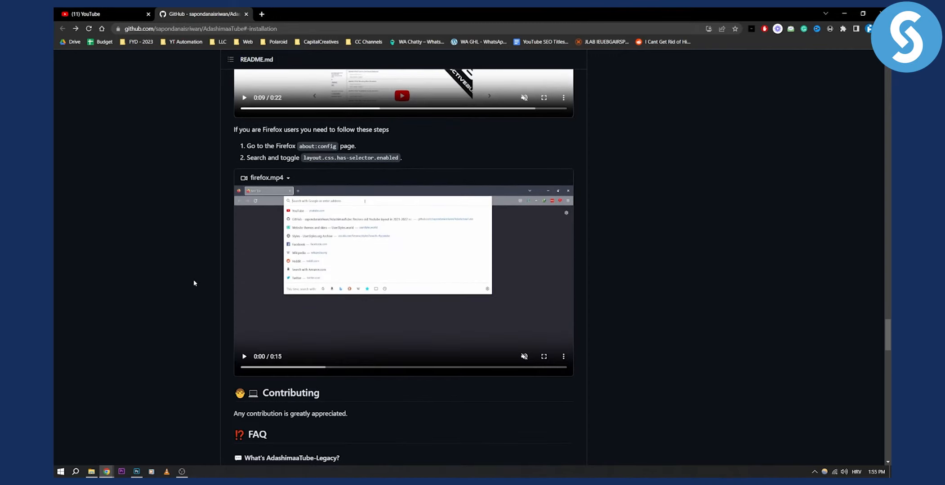
mouse_move(192, 270)
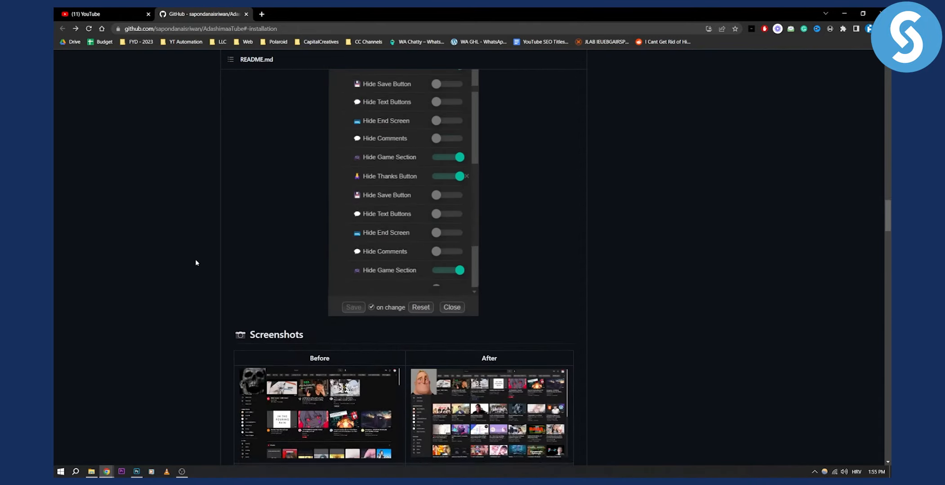
Return to the top of the repository page and select the AdashimaaTube title
click(451, 307)
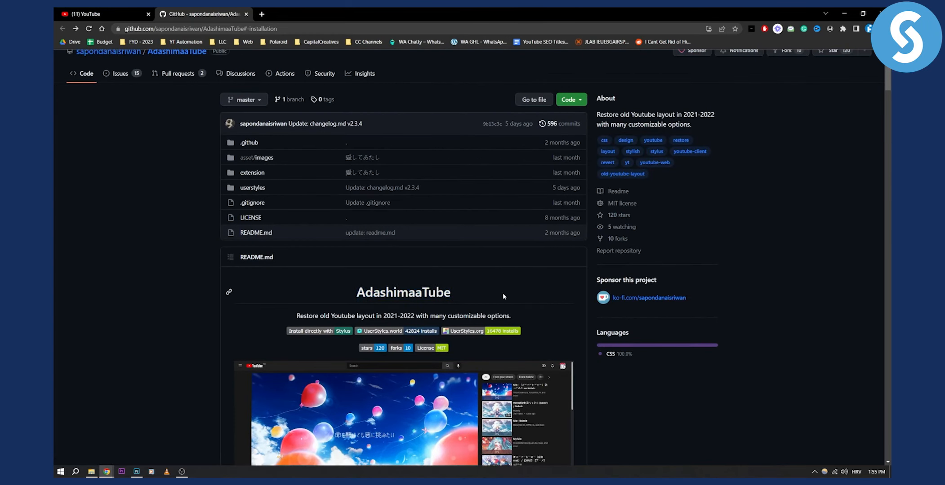
double_click(403, 292)
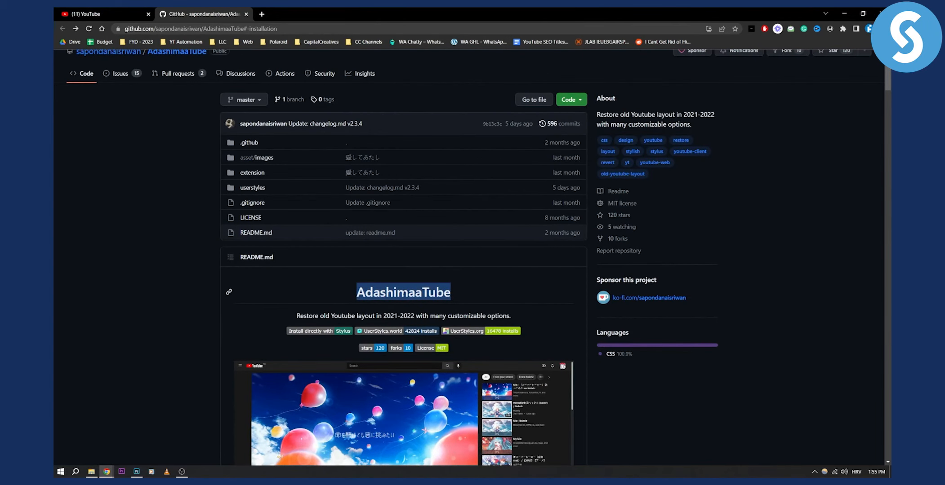